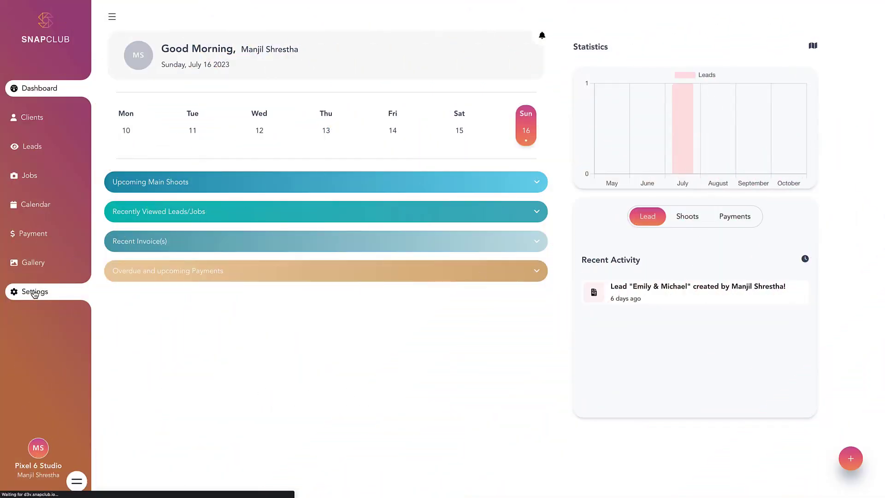
# From Settings, reach Quote & Invoice Templates and begin a new quote template.
pyautogui.click(35, 291)
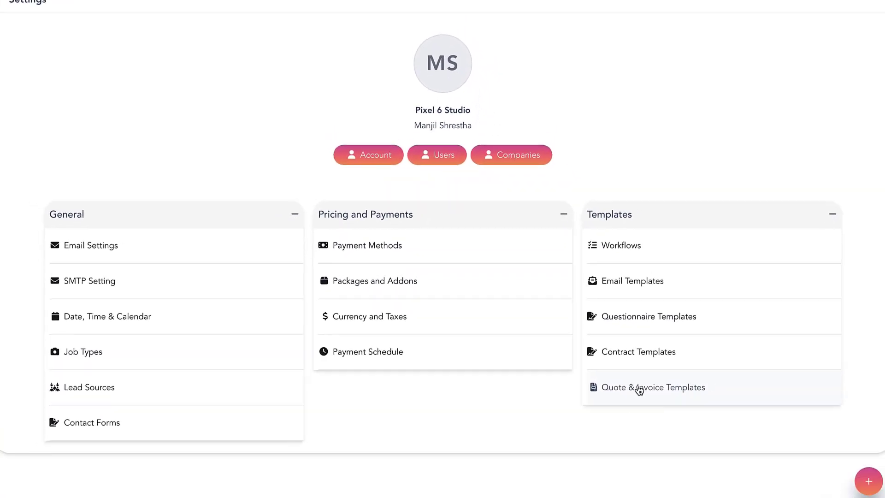
pyautogui.click(653, 388)
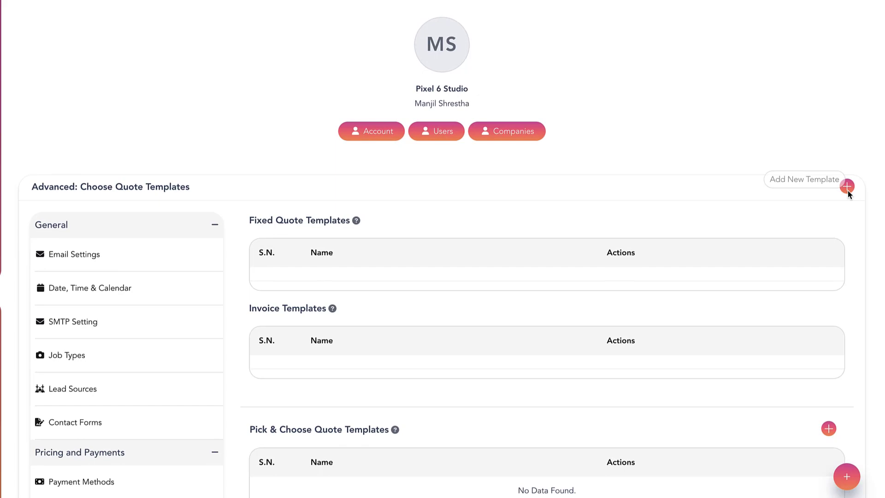
pyautogui.click(847, 186)
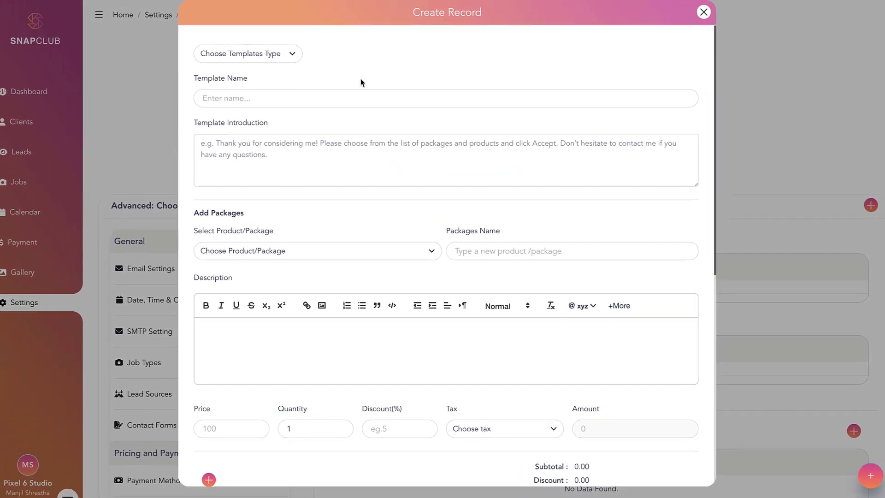
# Set the new template's type to Fixed Templates.
pyautogui.click(248, 53)
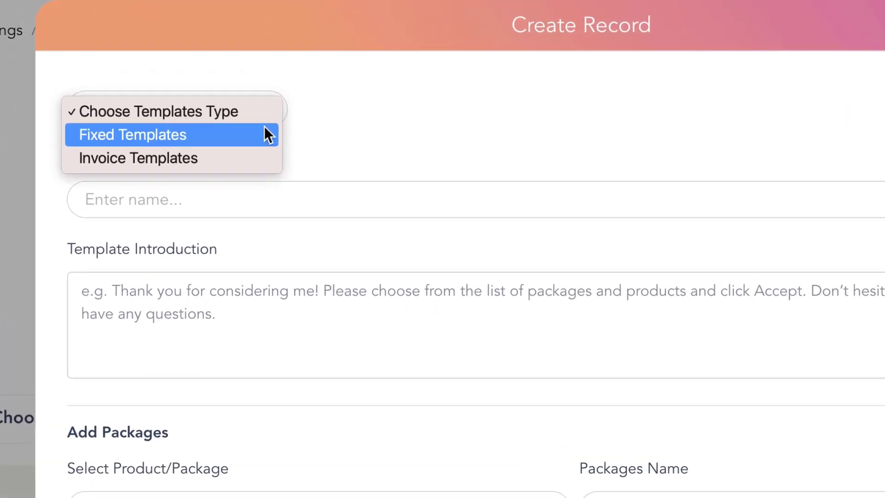
pyautogui.click(133, 135)
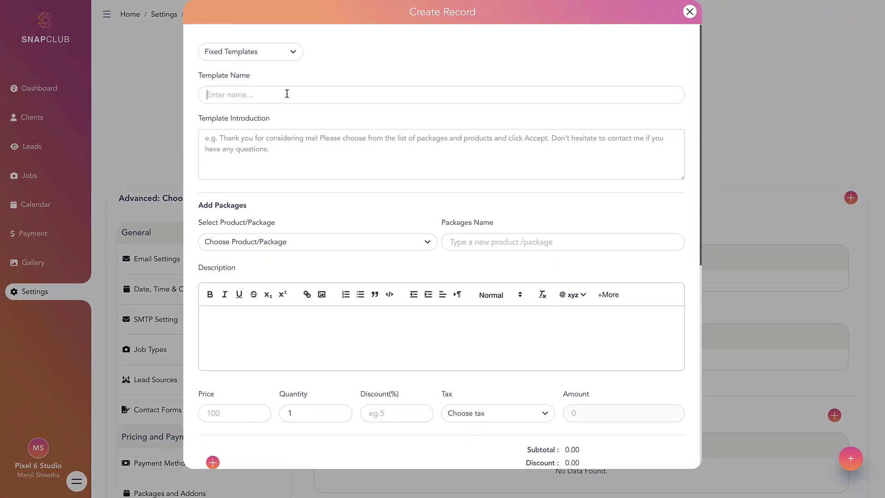
# Name it 'Wedding Fixed Quote Template', add the 'Thank you for considering me!' intro and a Wedding Albums package line.
pyautogui.write('Wedding Fi')
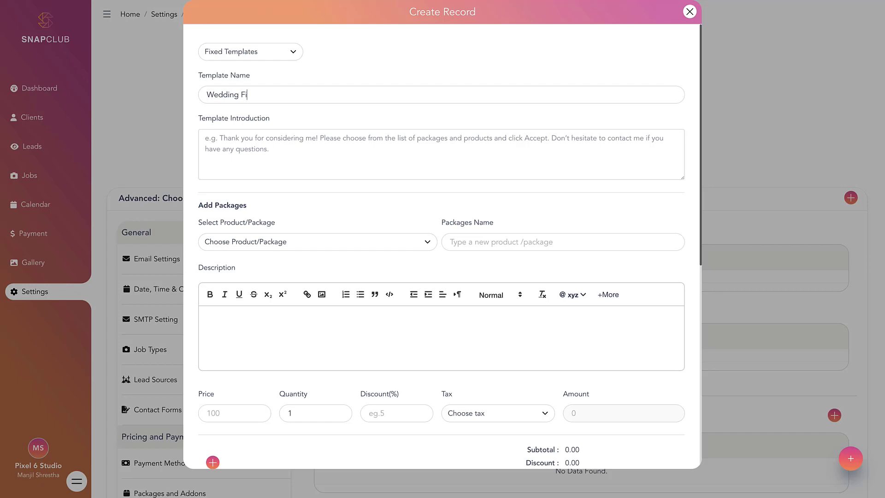
pyautogui.write("Thank you for considering me! Please choose from the list of packages and products and click Accept. Don't hesitate to contact me if you have any questions.")
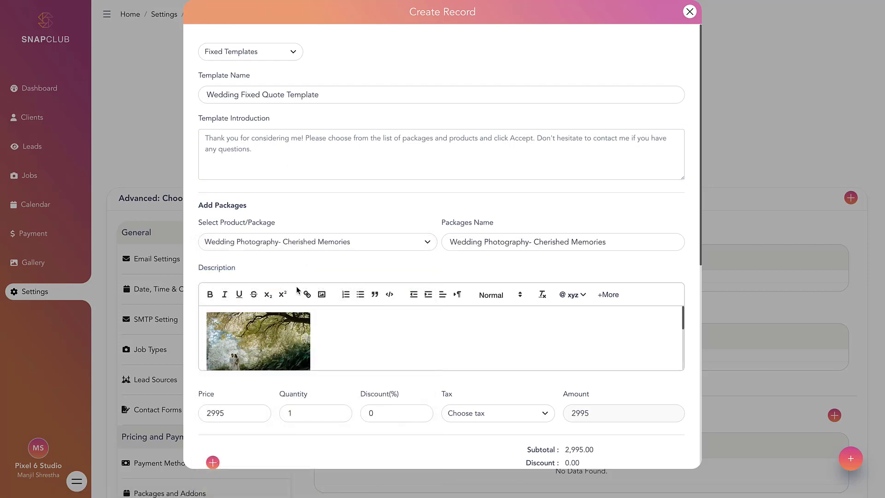
pyautogui.click(212, 463)
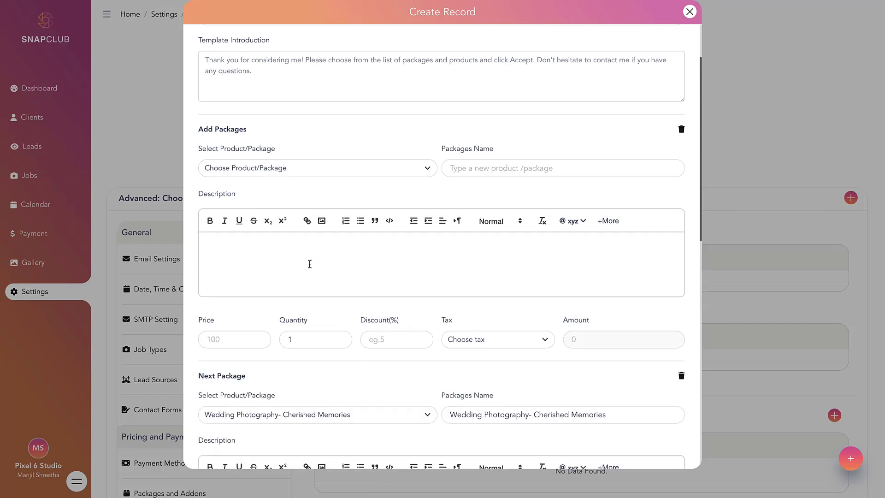
pyautogui.click(317, 168)
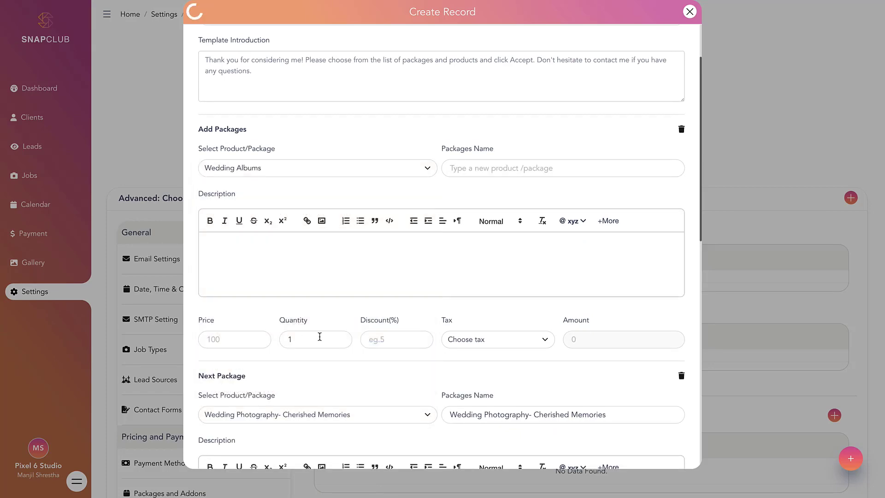
# Attach the Wedding Photography Contract and save the fixed wedding quote template.
pyautogui.scroll(-3)
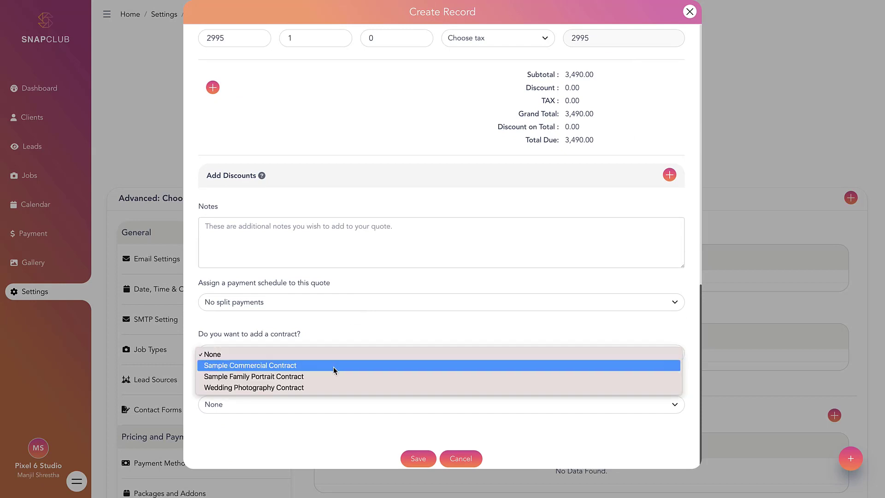
pyautogui.click(254, 387)
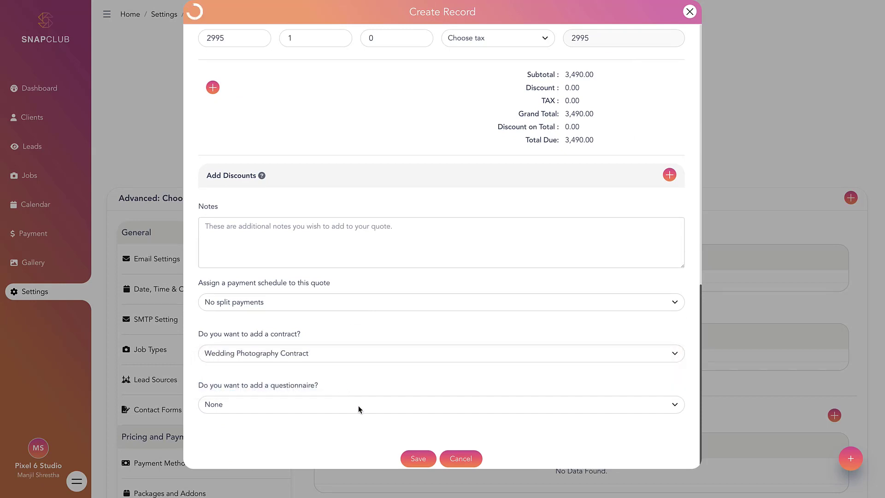
pyautogui.click(419, 459)
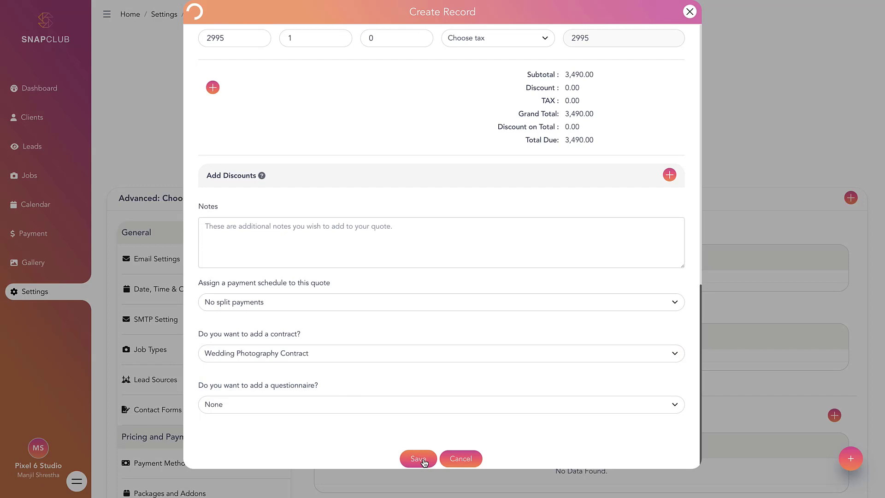
pyautogui.click(419, 458)
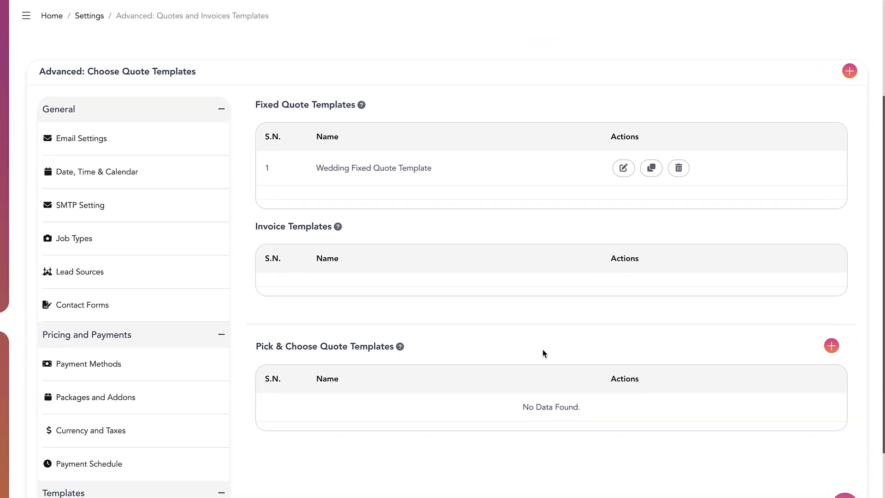
pyautogui.moveTo(830, 339)
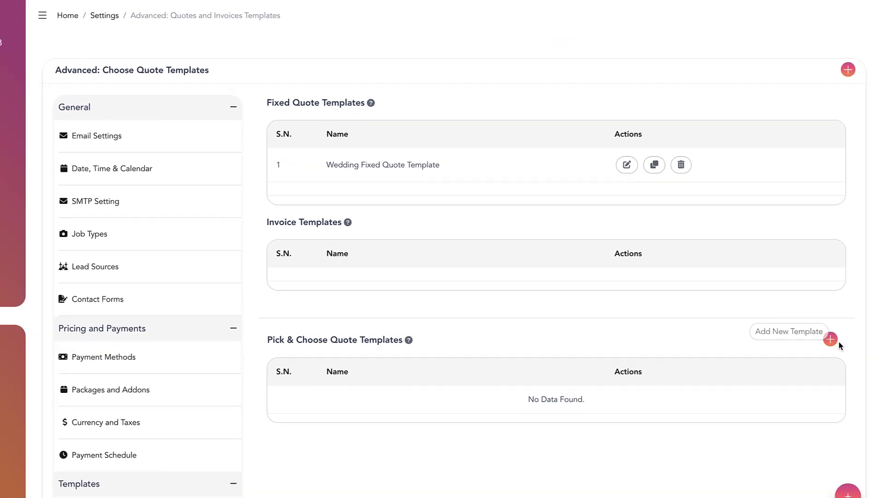
# Begin a new pick-and-choose quote template from the templates list.
pyautogui.click(831, 340)
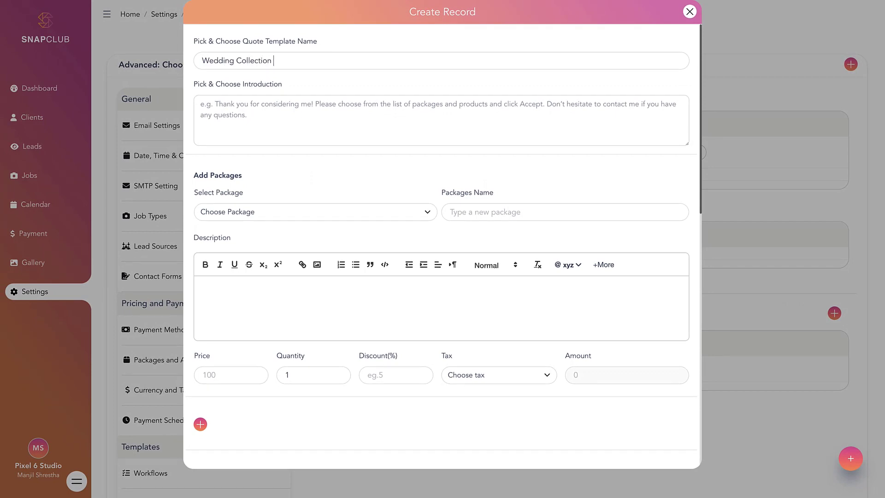
# Name it 'Wedding Collection Custom Quote Template', offer Classic Elegance and add a Wedding Albums product line.
pyautogui.write('Custom Quote Template')
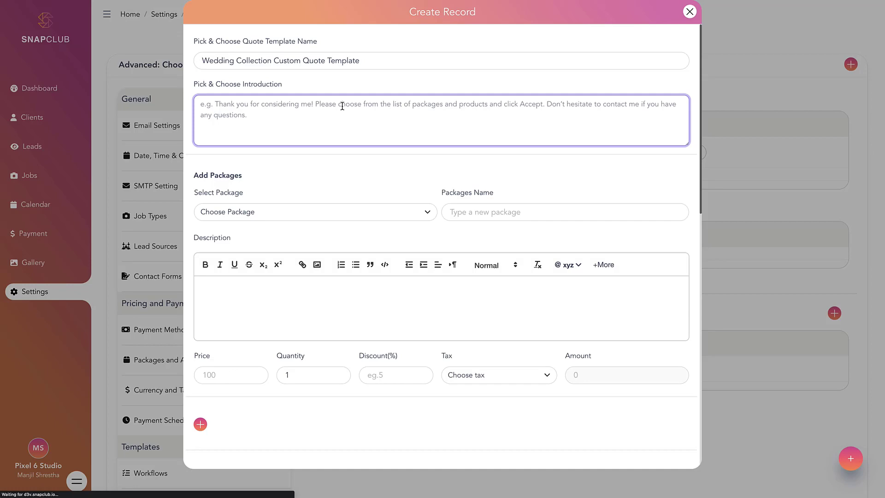
pyautogui.click(315, 212)
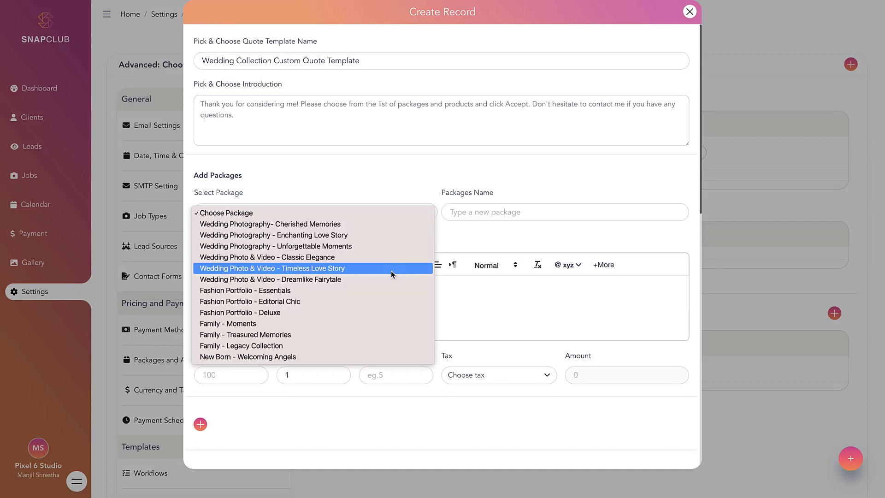
pyautogui.click(267, 257)
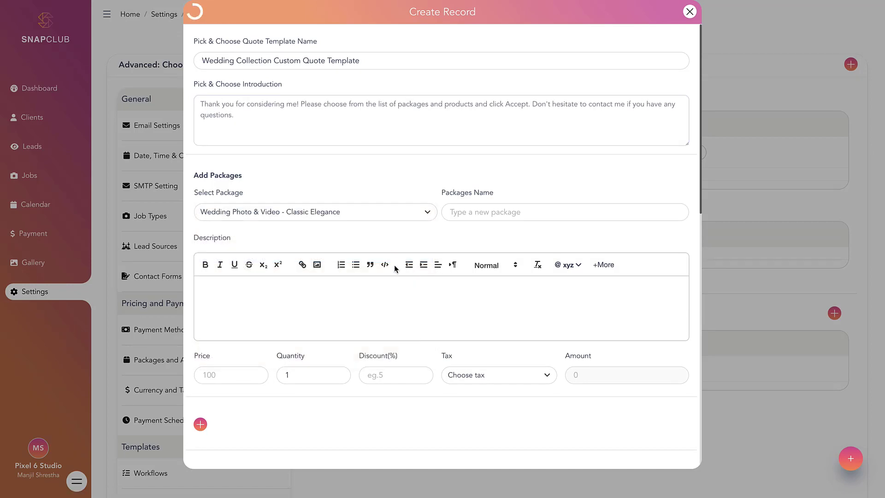
pyautogui.click(200, 424)
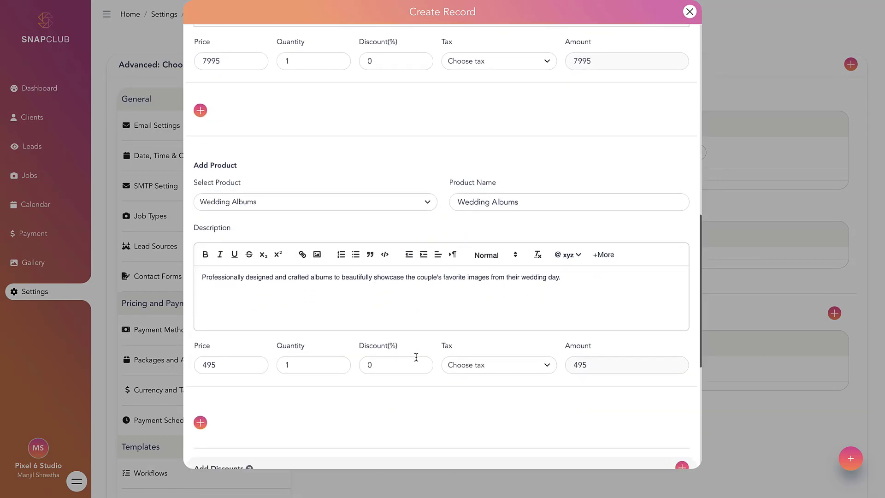
pyautogui.click(200, 422)
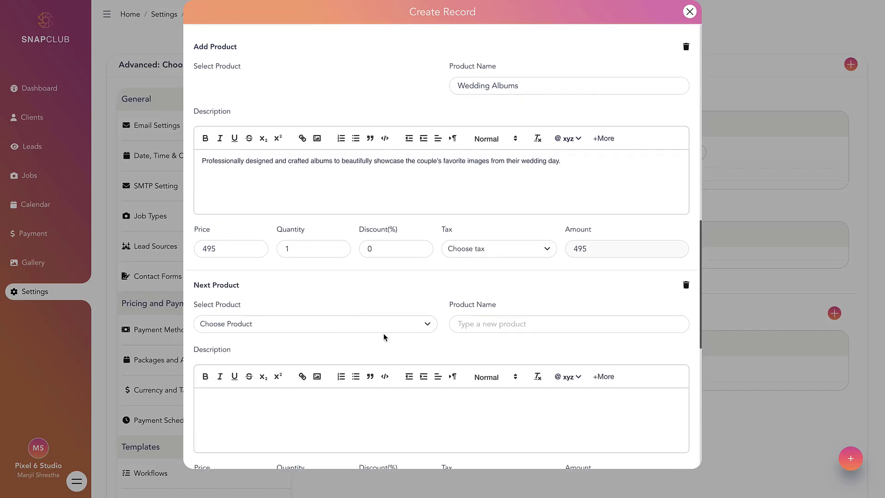
# Set the 50% deposit + 50% in 30 days schedule with the Wedding Photography Contract and save the template.
pyautogui.scroll(-3)
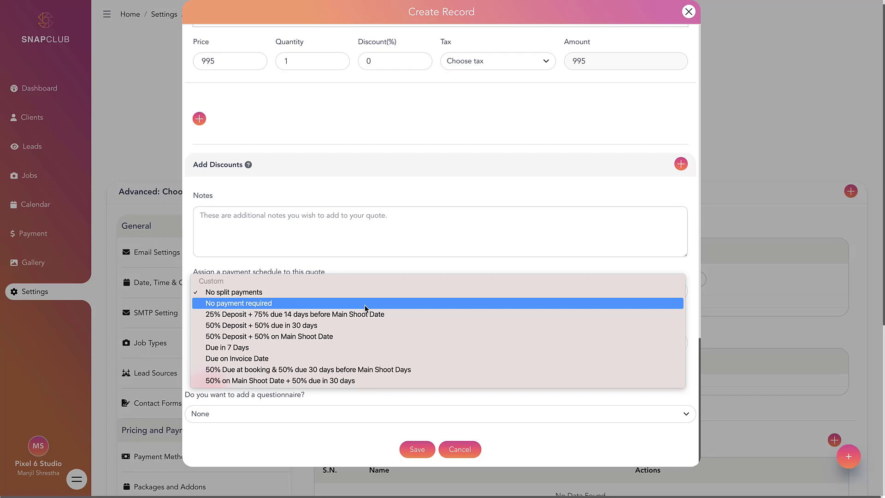
pyautogui.click(262, 324)
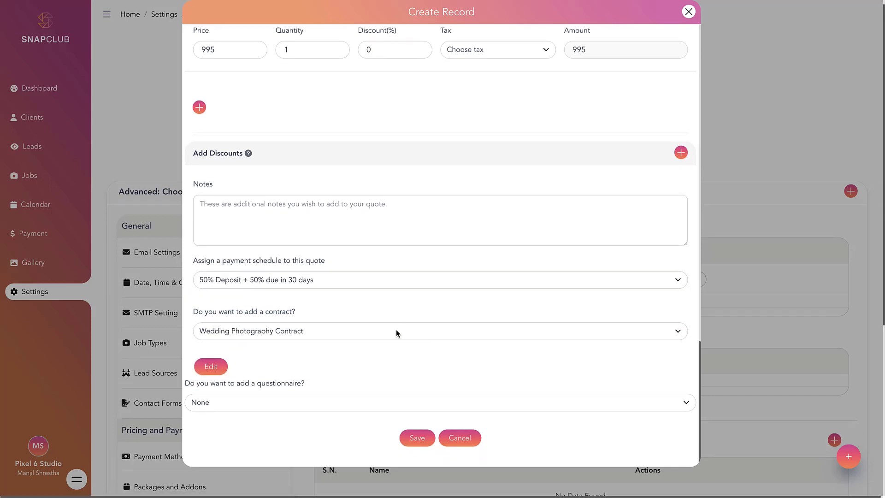
pyautogui.click(417, 438)
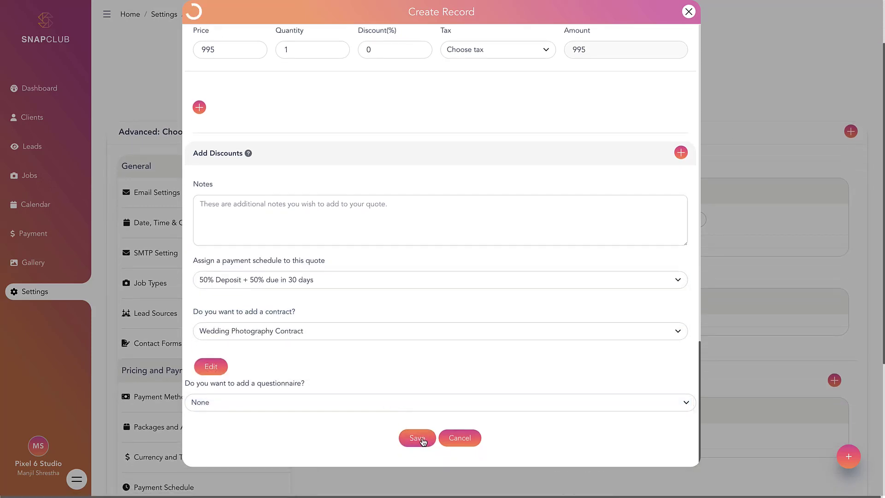
pyautogui.click(417, 438)
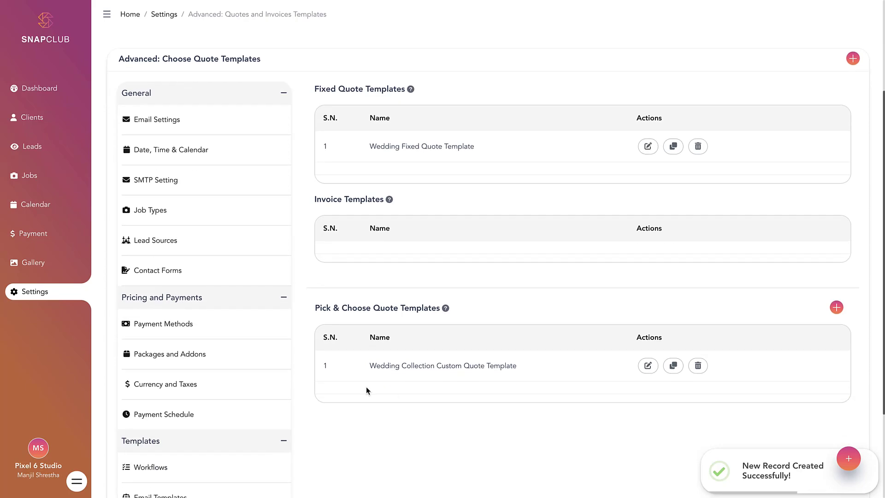